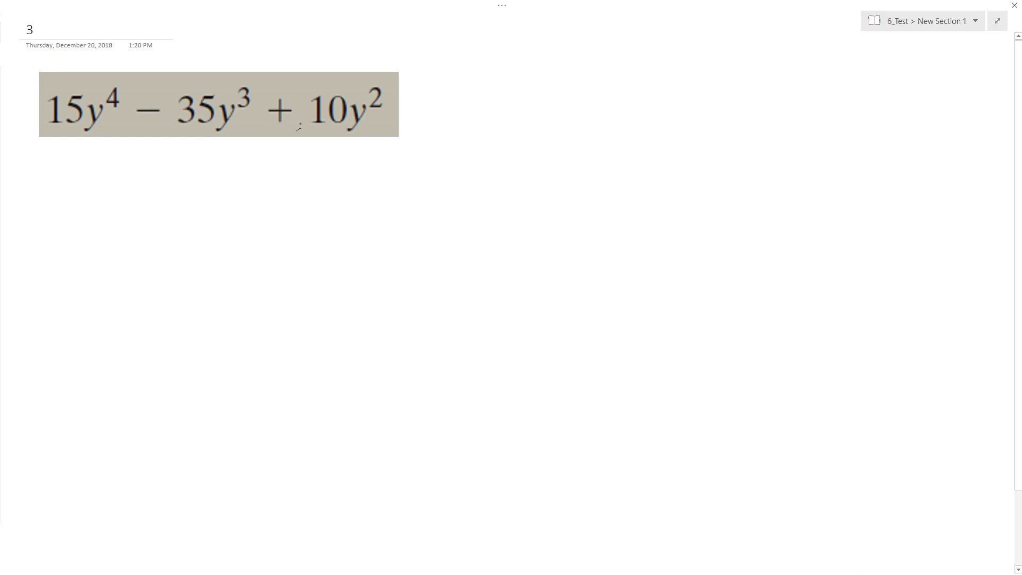
- Ink a bracket under the 10y² term of 15y⁴ − 35y³ + 10y²
drag(297, 124, 349, 130)
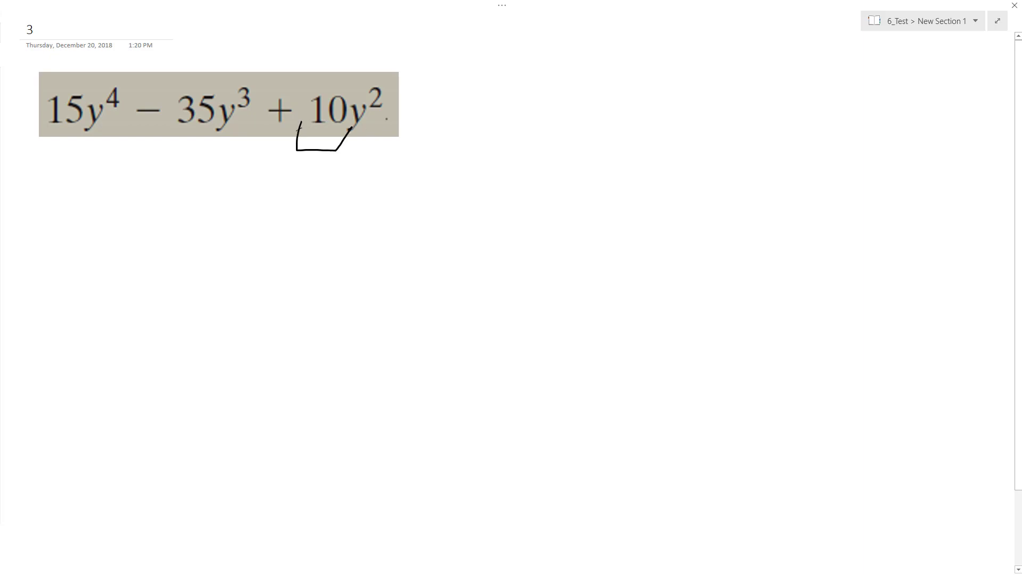